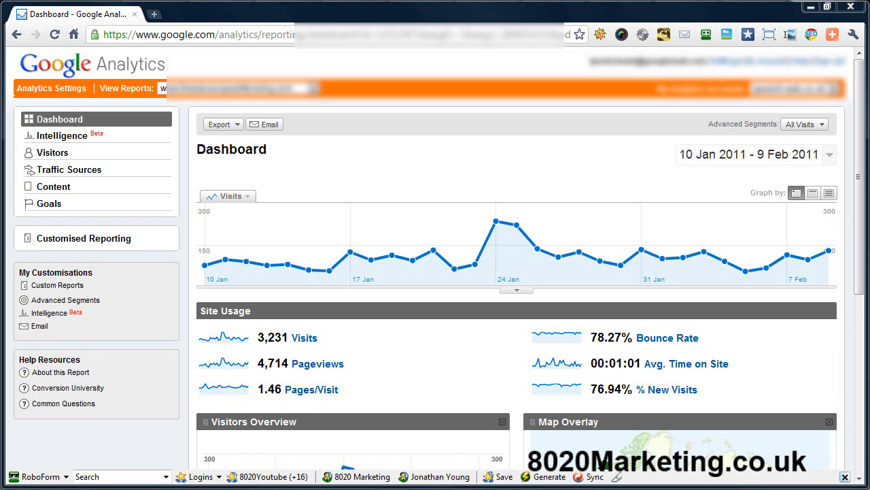
{"action": "mouse_move", "coordinate": [264, 125]}
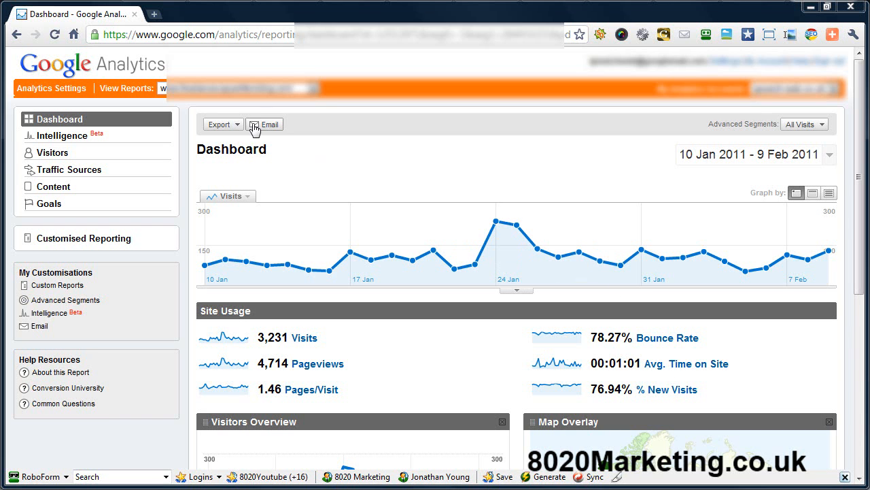
{"action": "mouse_move", "coordinate": [66, 301]}
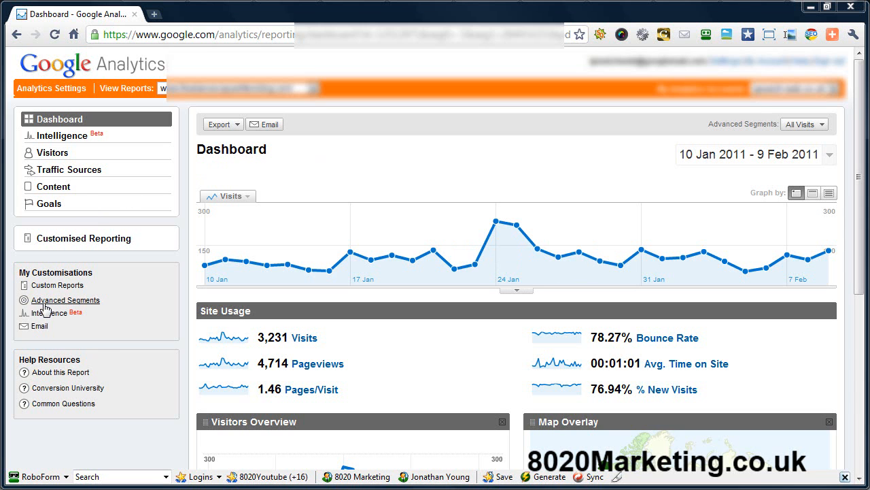
{"action": "mouse_move", "coordinate": [48, 308]}
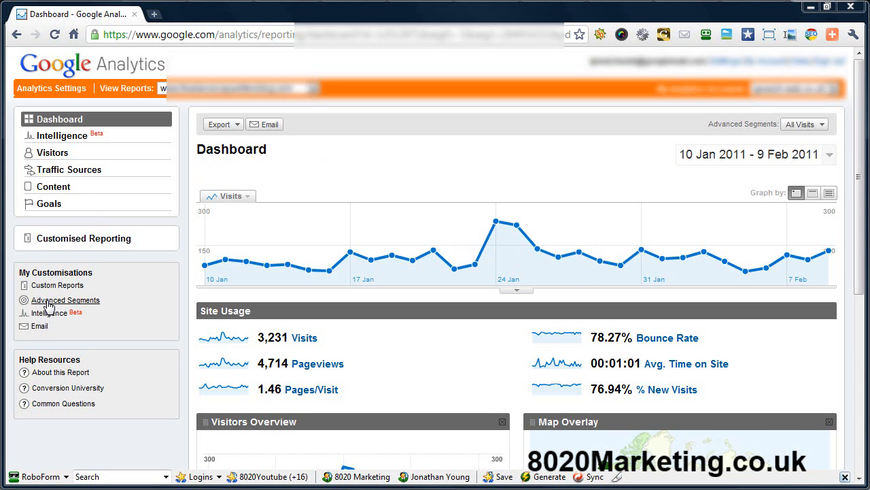
Go to Advanced Segments and start a new custom segment in the segment builder
{"action": "left_click", "coordinate": [65, 301]}
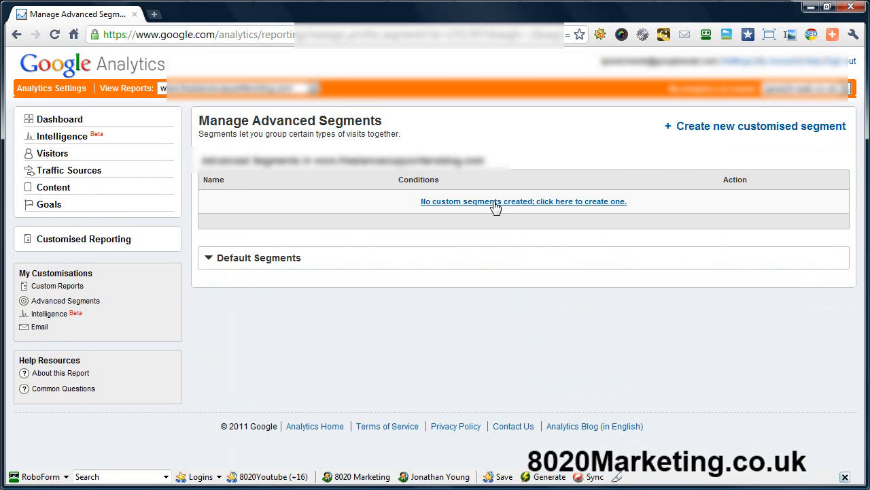
{"action": "left_click", "coordinate": [530, 201]}
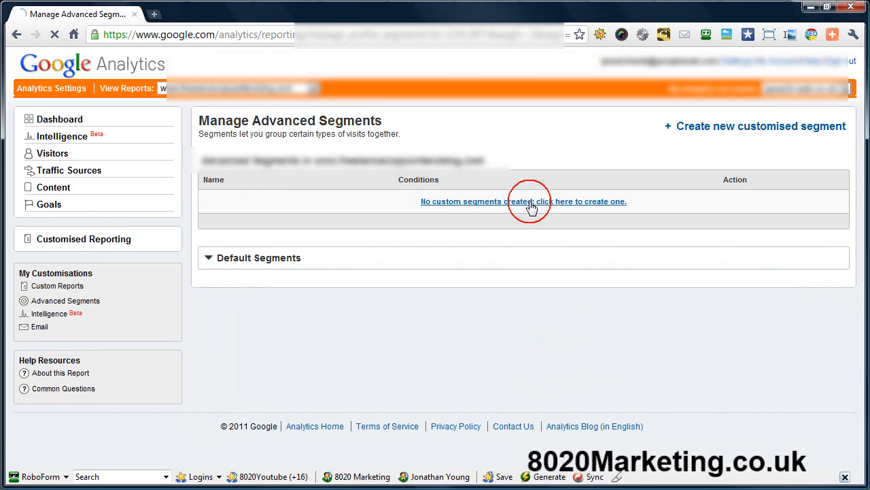
{"action": "left_click", "coordinate": [523, 202]}
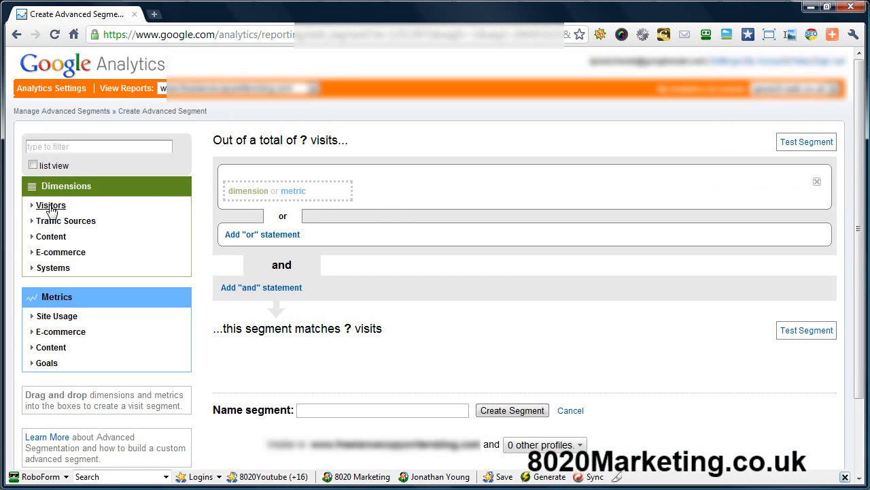
Define the condition Mobile matches exactly Yes and begin naming the segment Mobile
{"action": "left_click", "coordinate": [50, 204]}
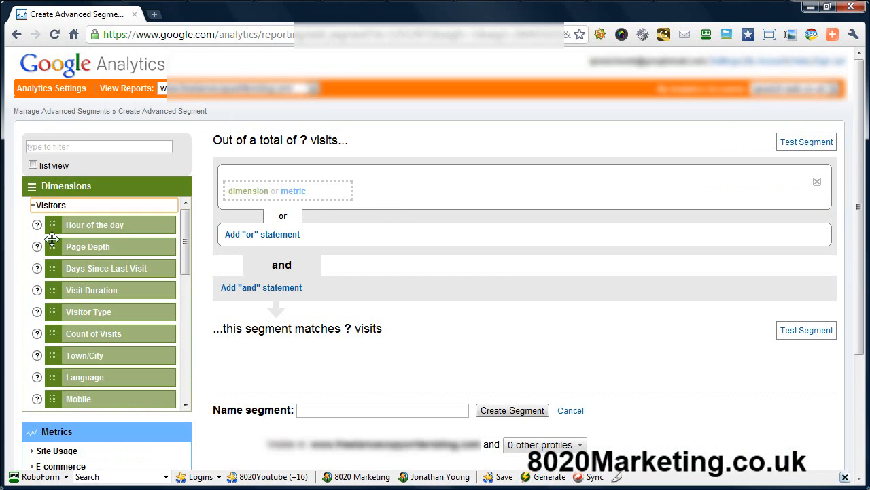
{"action": "mouse_move", "coordinate": [77, 396]}
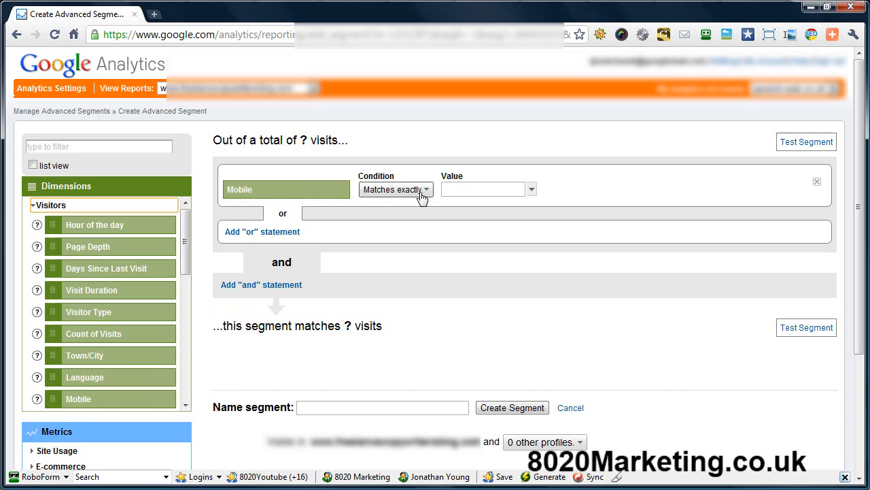
{"action": "mouse_move", "coordinate": [427, 196]}
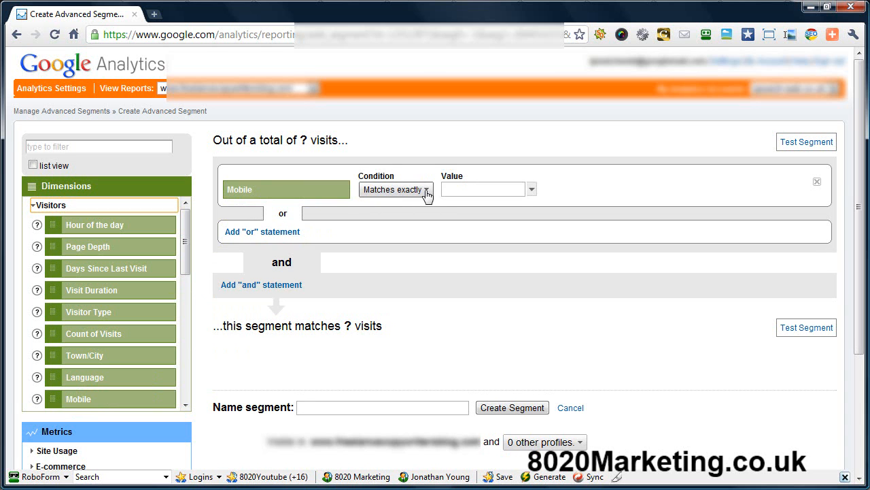
{"action": "type", "text": "ye"}
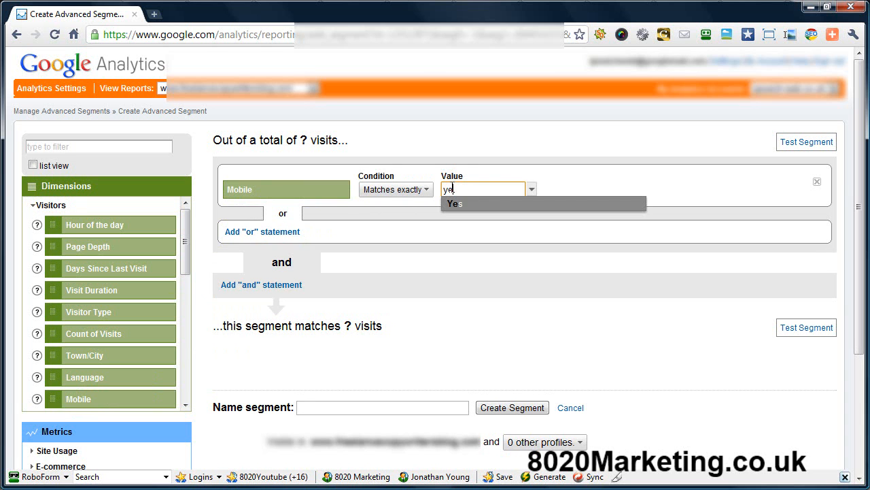
{"action": "left_click", "coordinate": [454, 204]}
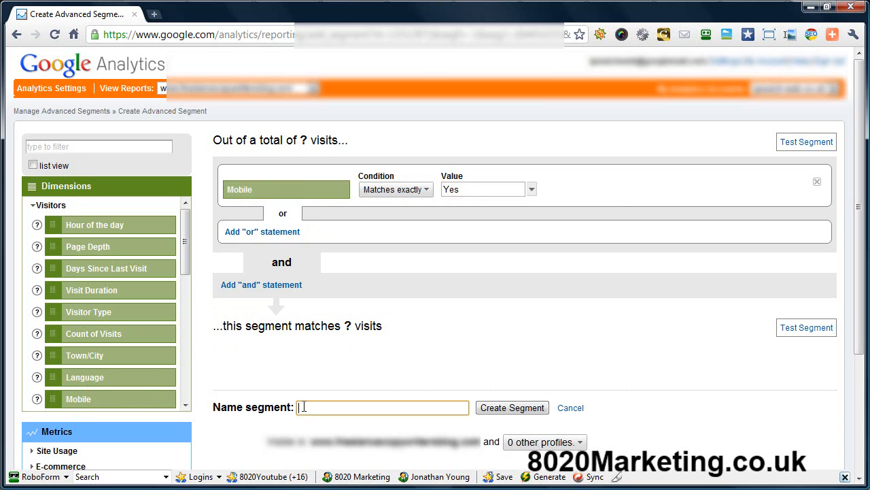
{"action": "type", "text": "Mobile"}
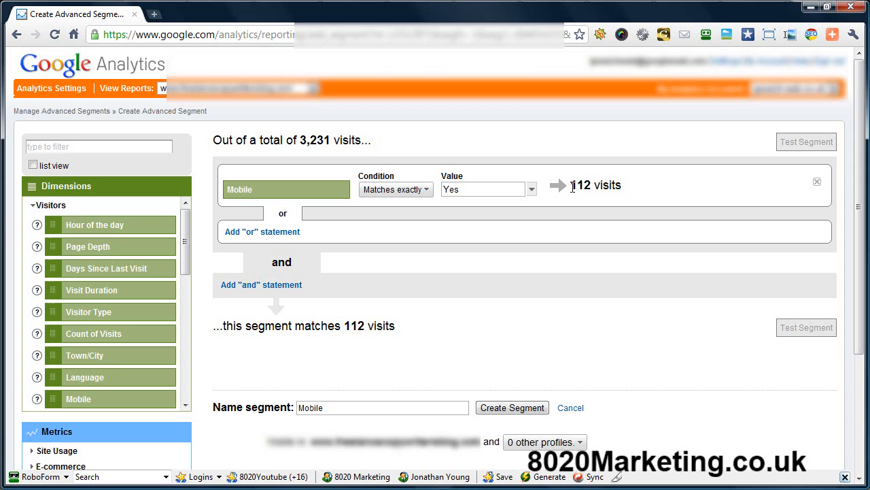
{"action": "mouse_move", "coordinate": [576, 197]}
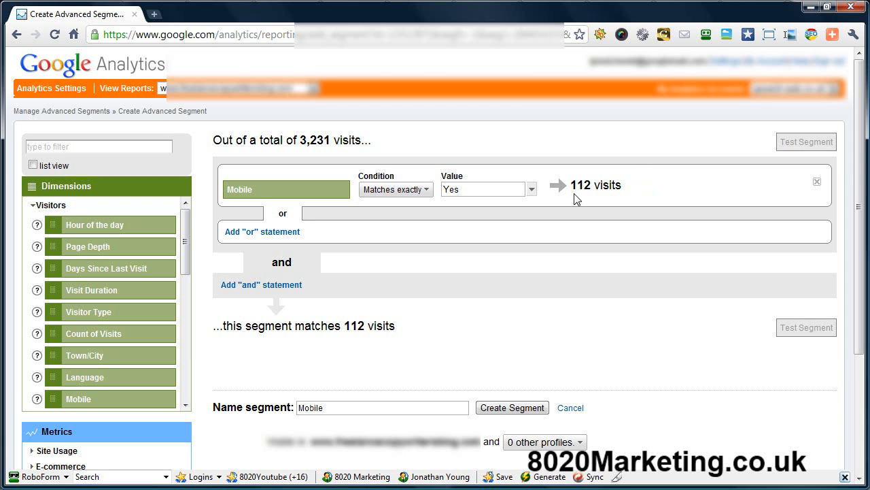
{"action": "mouse_move", "coordinate": [457, 296]}
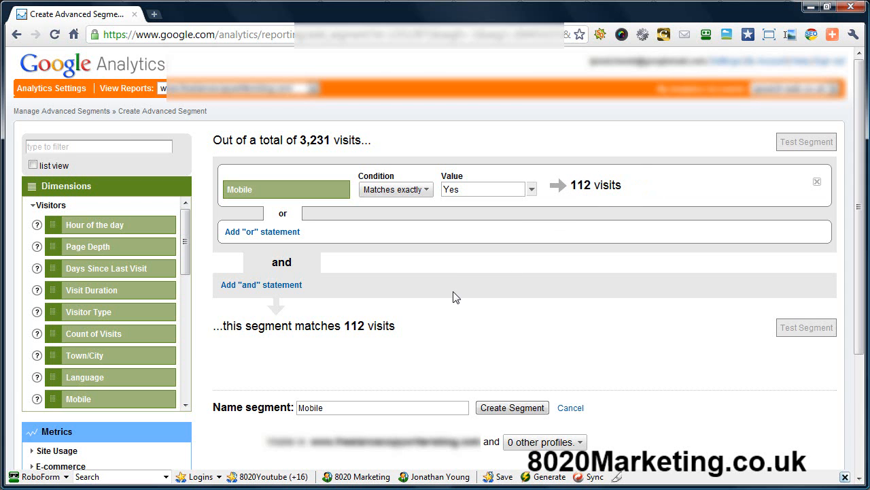
Create the Mobile segment (112 of 3,231 visits) and return to the Dashboard
{"action": "left_click", "coordinate": [512, 408]}
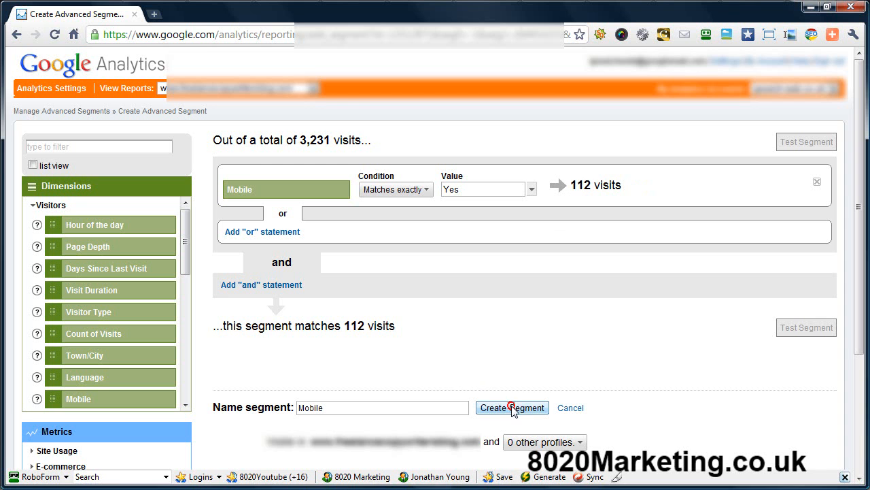
{"action": "left_click", "coordinate": [511, 408]}
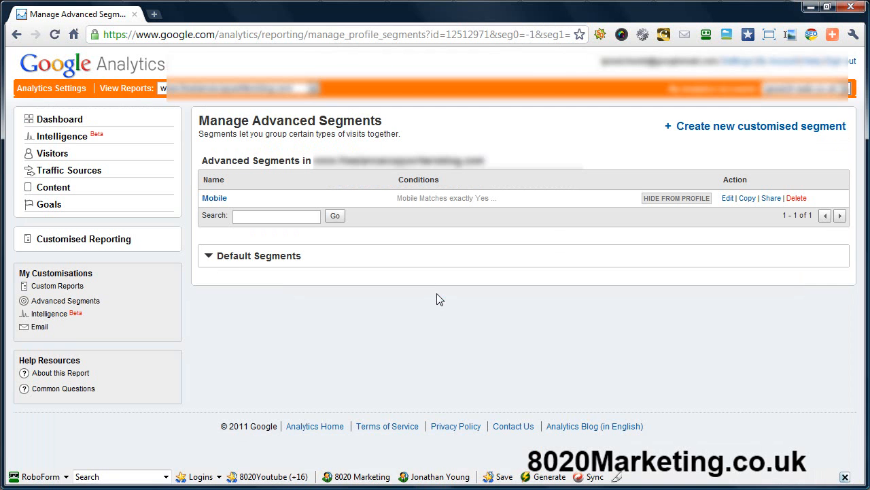
{"action": "left_click", "coordinate": [60, 119]}
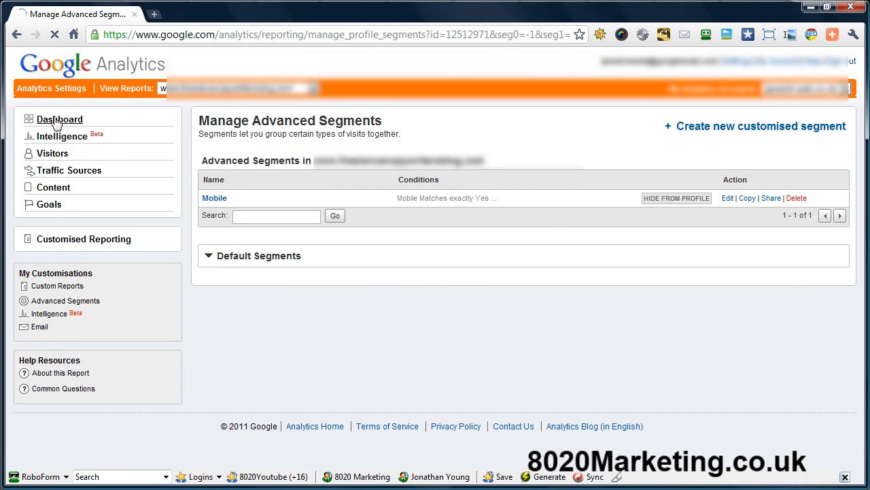
{"action": "left_click", "coordinate": [60, 118]}
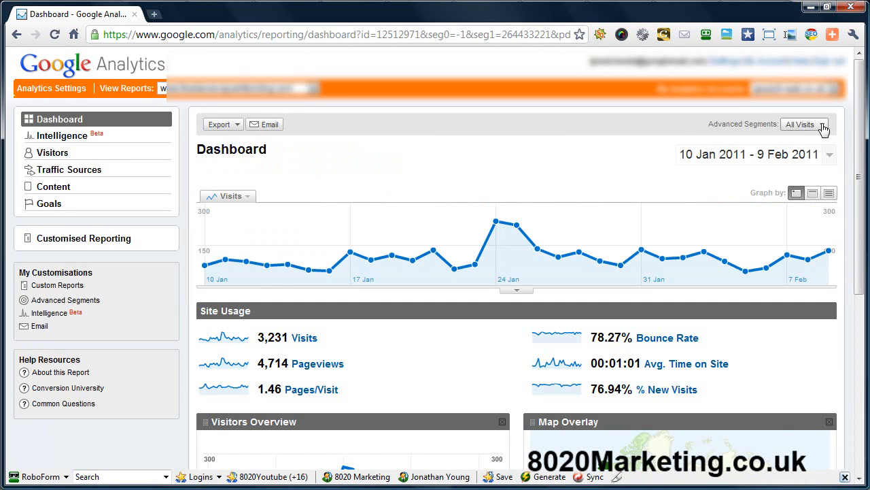
Apply the Mobile segment alongside All Visits so the dashboard compares both
{"action": "left_click", "coordinate": [822, 128]}
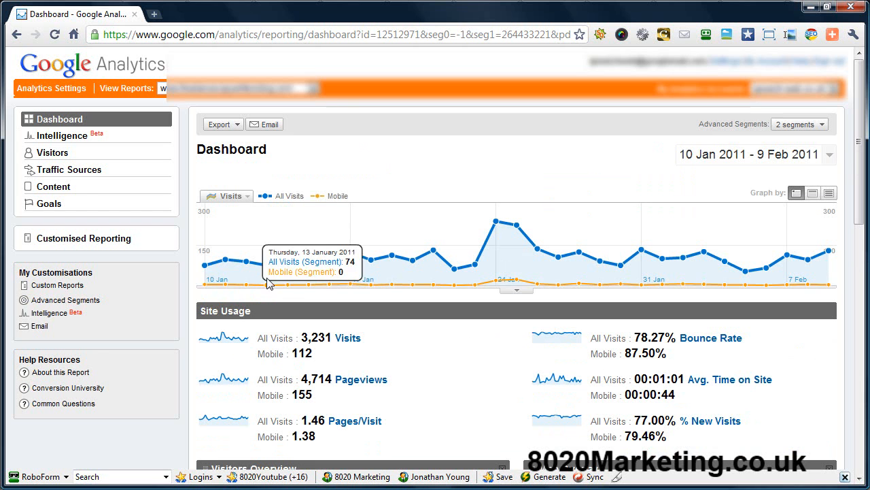
{"action": "mouse_move", "coordinate": [500, 316]}
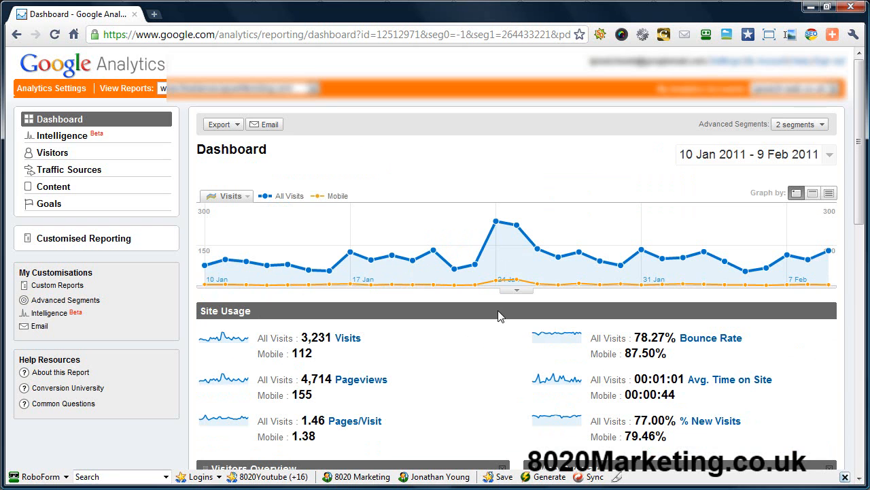